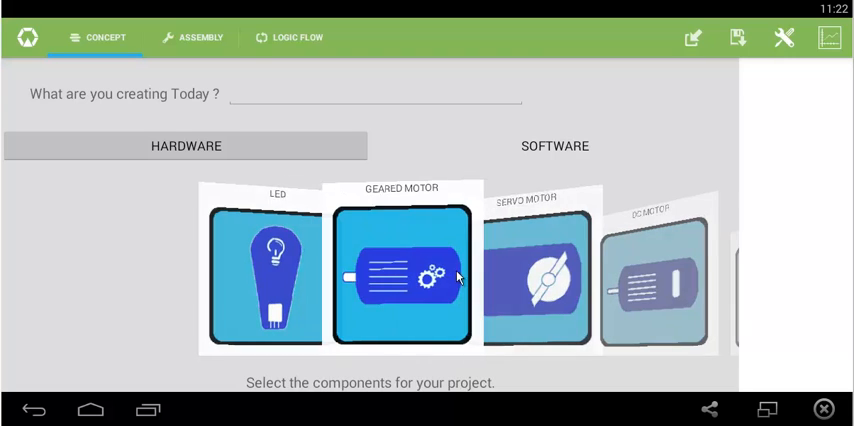
- Add the Geared Motor and Distance Sensor from the hardware carousel to the project
left_click(400, 276)
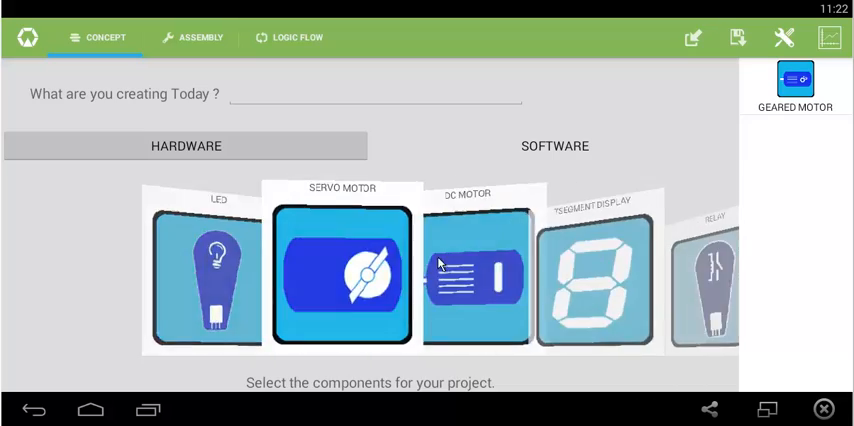
scroll("left", 3)
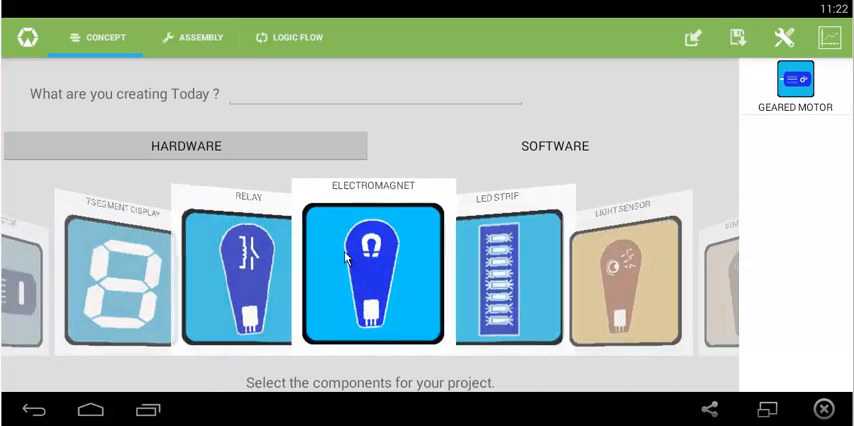
scroll("left", 3)
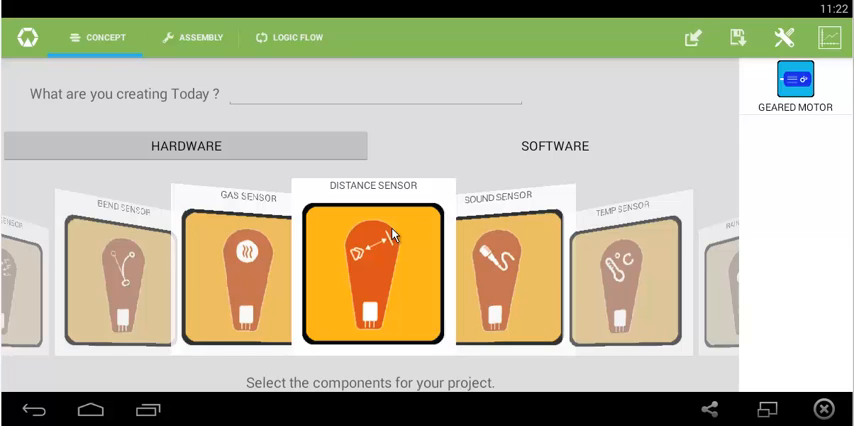
left_click(372, 276)
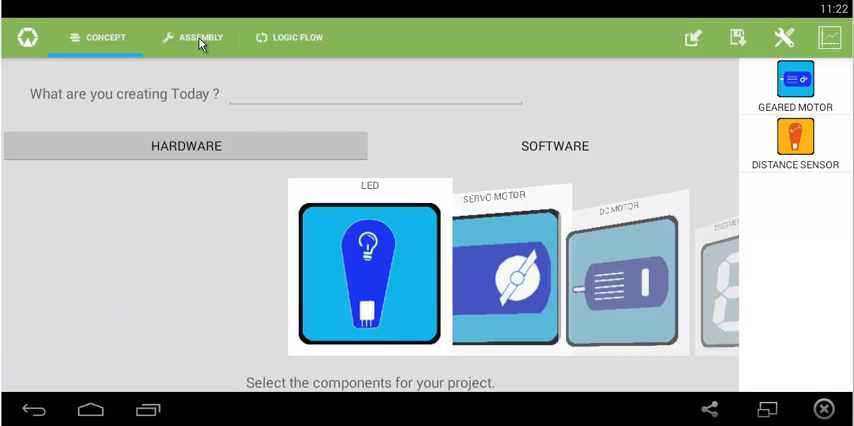
- Wire the geared motor and distance sensor to board ports, then move on to the logic flow
left_click(198, 36)
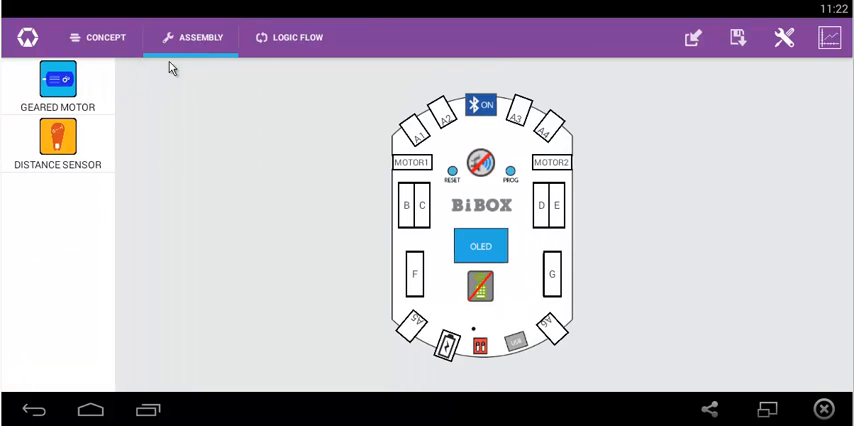
left_click_drag(58, 80, 196, 124)
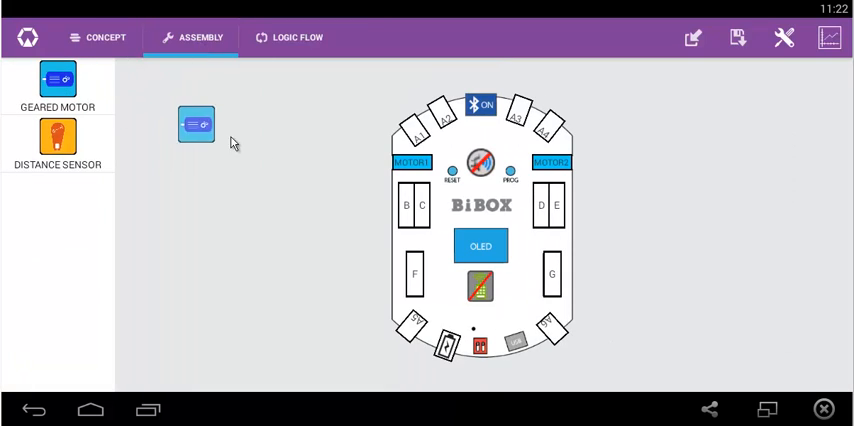
left_click_drag(196, 124, 324, 158)
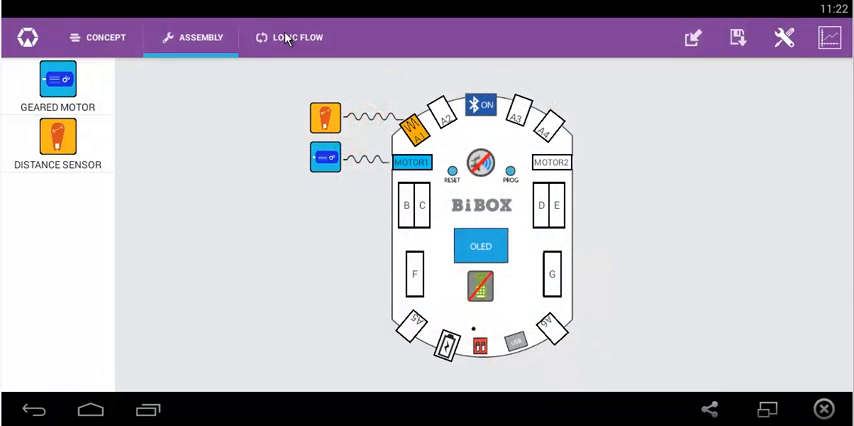
left_click(296, 36)
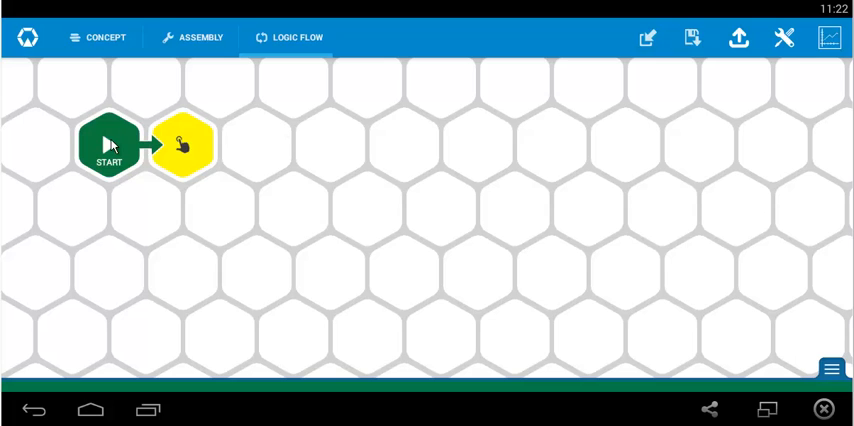
left_click(184, 144)
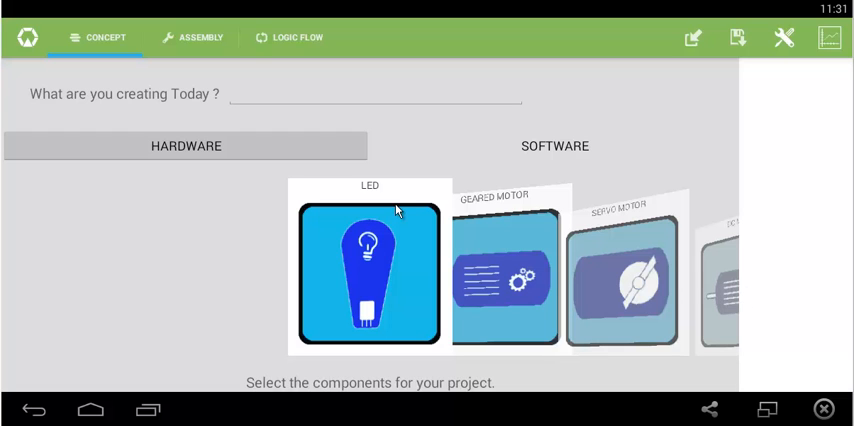
- Add the Distance Sensor to the fresh project next to the geared motor
scroll("left", 3)
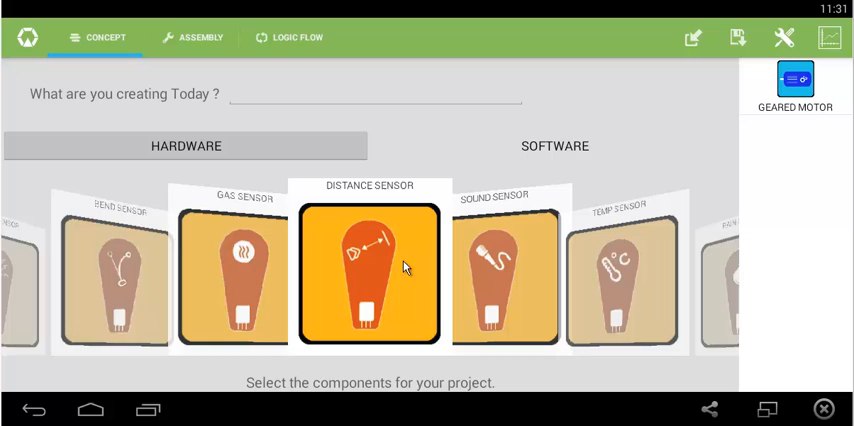
left_click(200, 36)
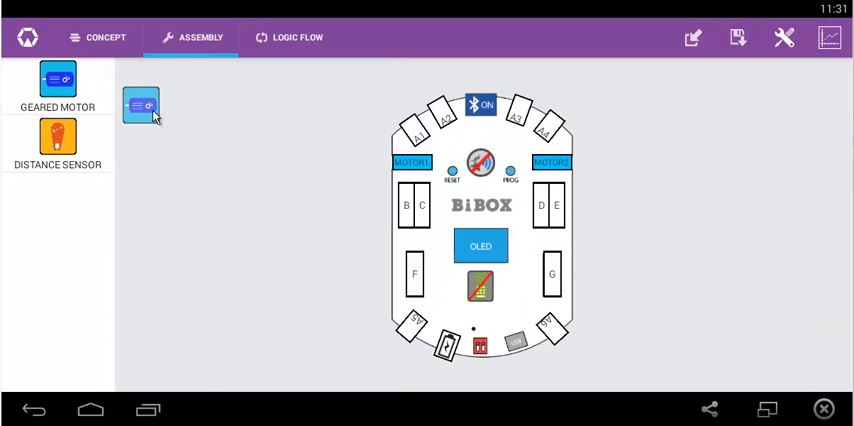
- Attach the geared motor to its port on the BiBox board
left_click_drag(140, 104, 324, 158)
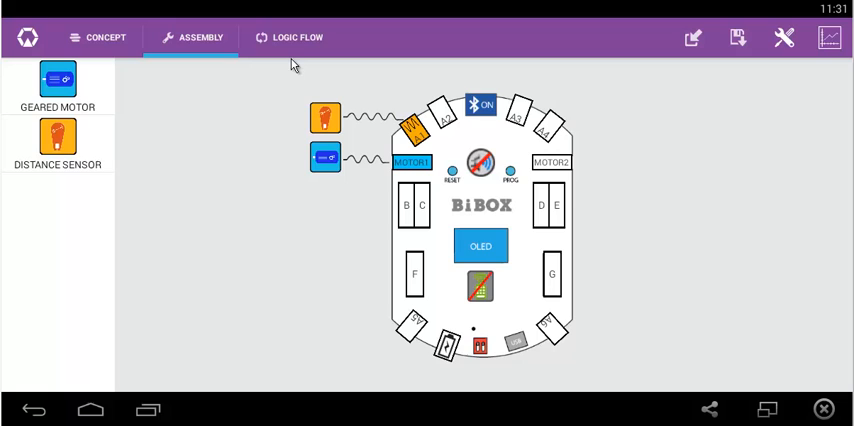
- Switch the project to its logic flow with a start block and one empty step
left_click(288, 36)
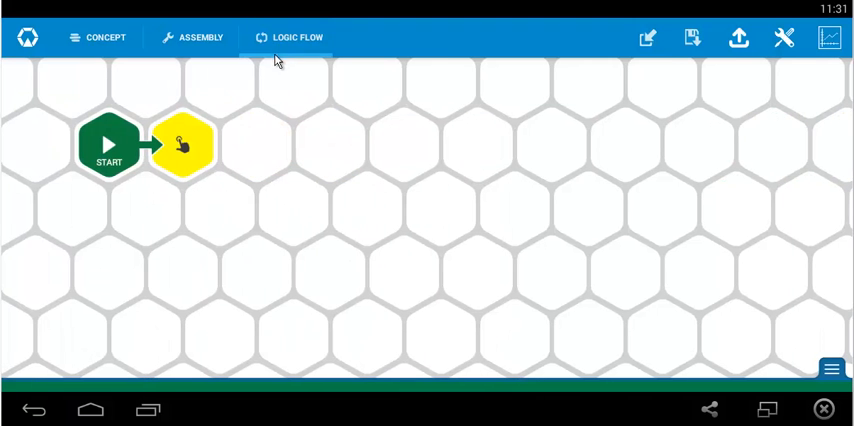
mouse_move(268, 112)
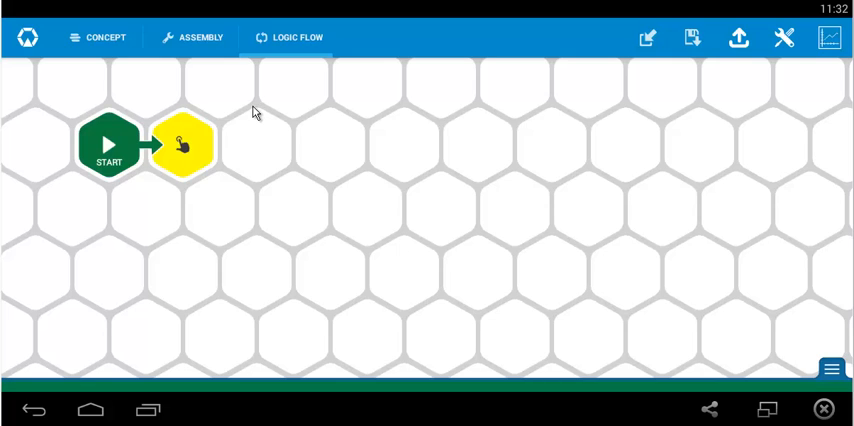
mouse_move(234, 118)
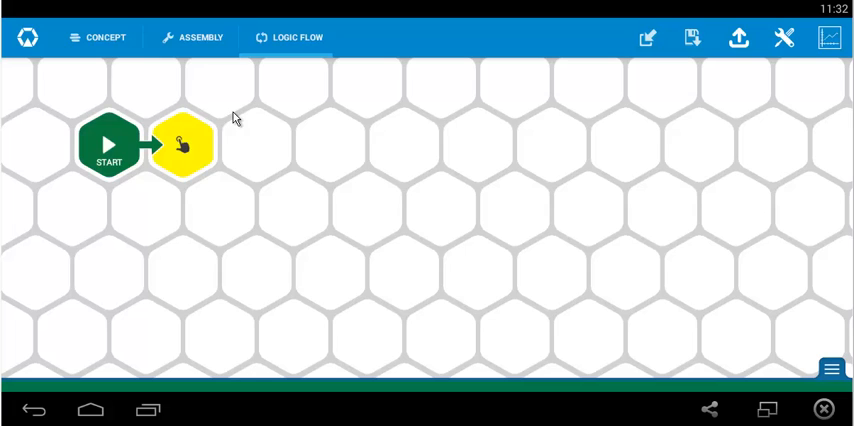
mouse_move(224, 150)
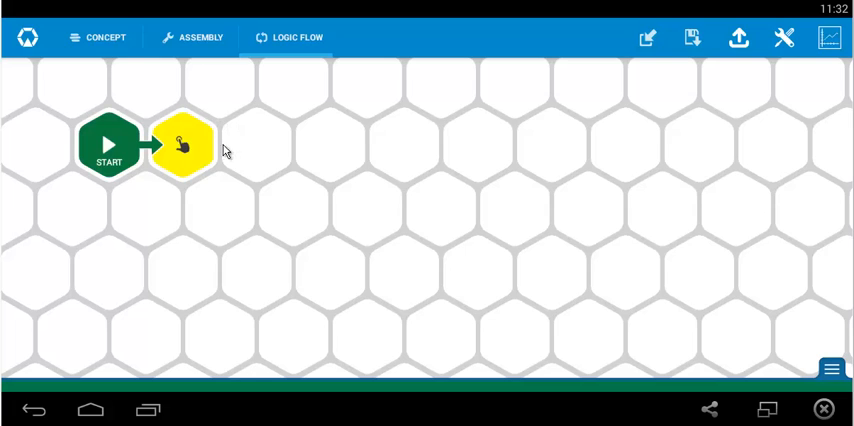
mouse_move(256, 196)
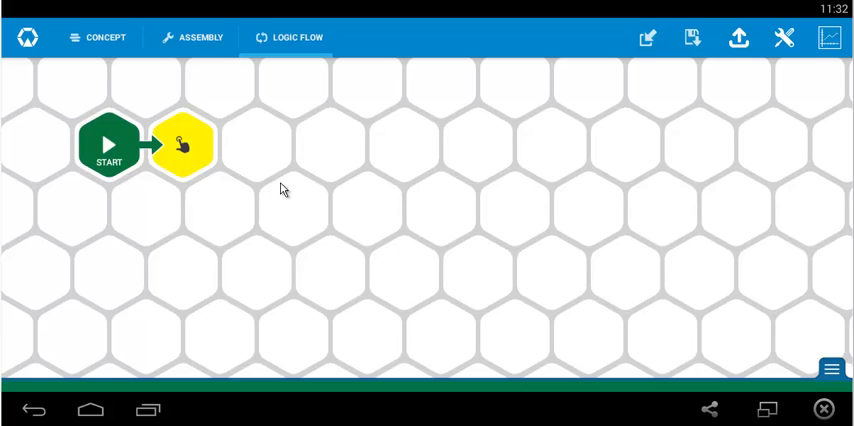
mouse_move(296, 172)
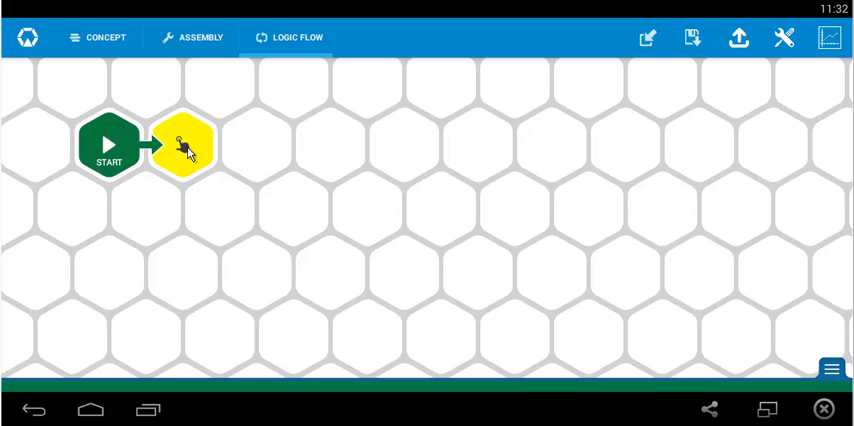
- Add an output with end-if under the second IF and a Repeat block after it
left_click(184, 144)
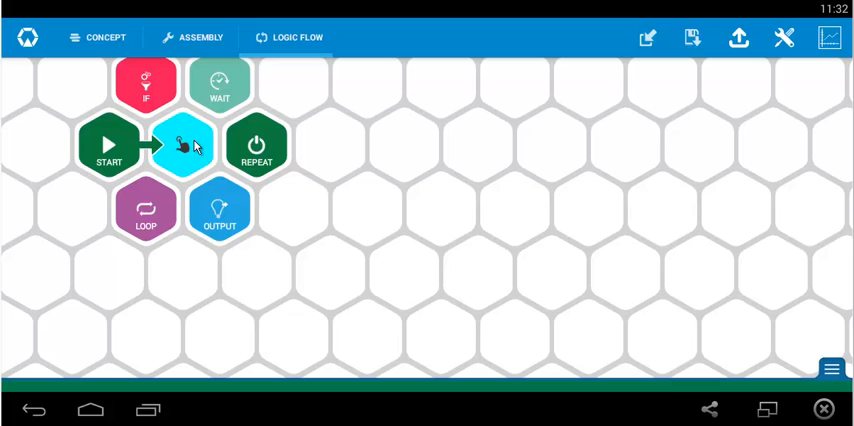
mouse_move(144, 90)
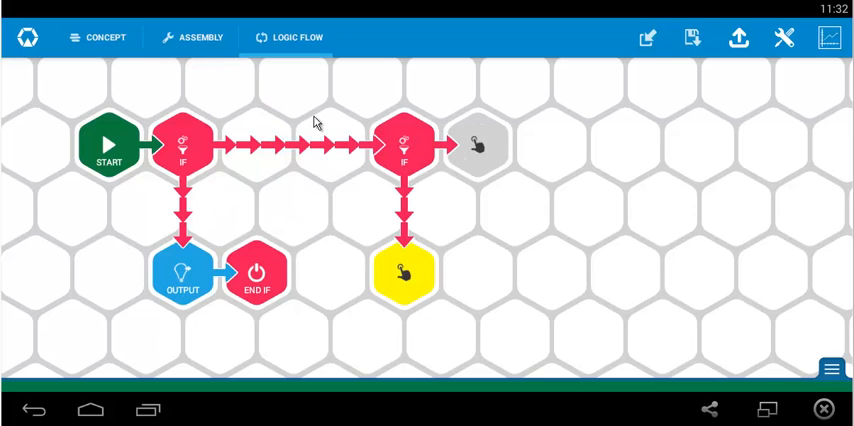
left_click(402, 272)
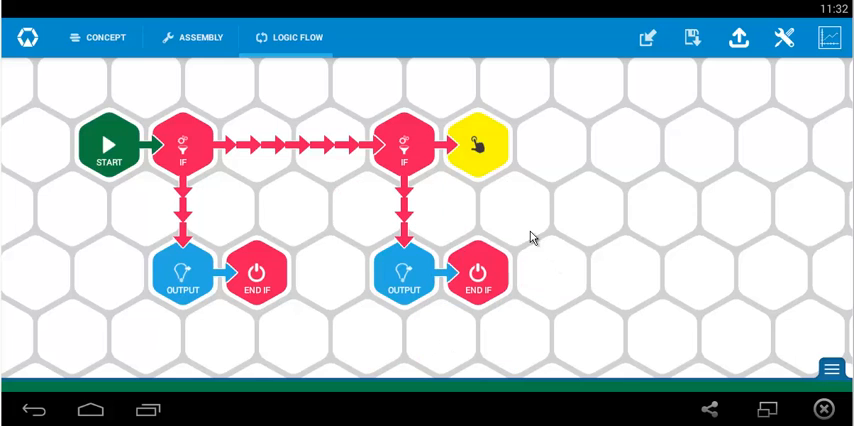
left_click(476, 144)
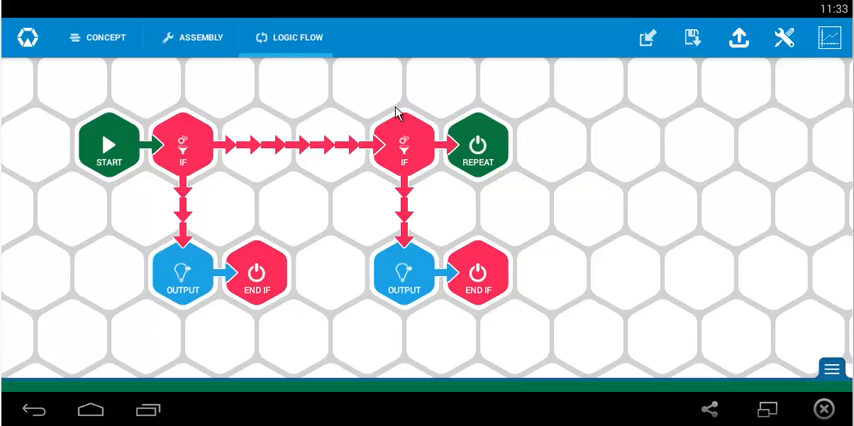
left_click(182, 144)
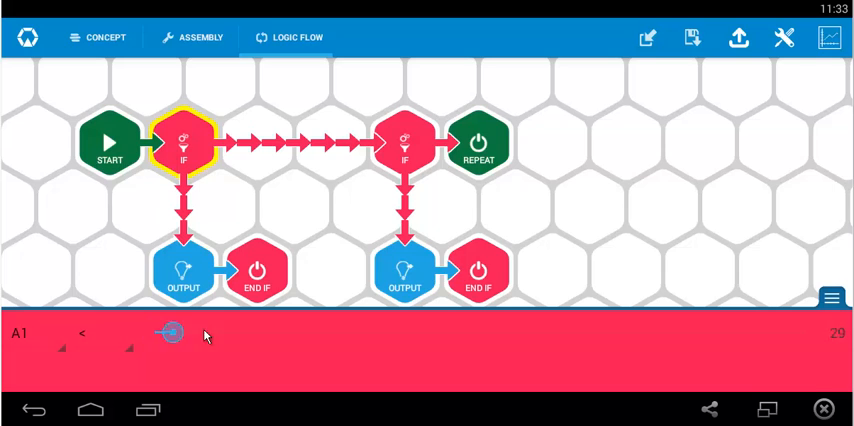
- Set the first condition's A1 threshold near 679 and the first output's MOTOR1 speed forward
left_click_drag(168, 332, 582, 332)
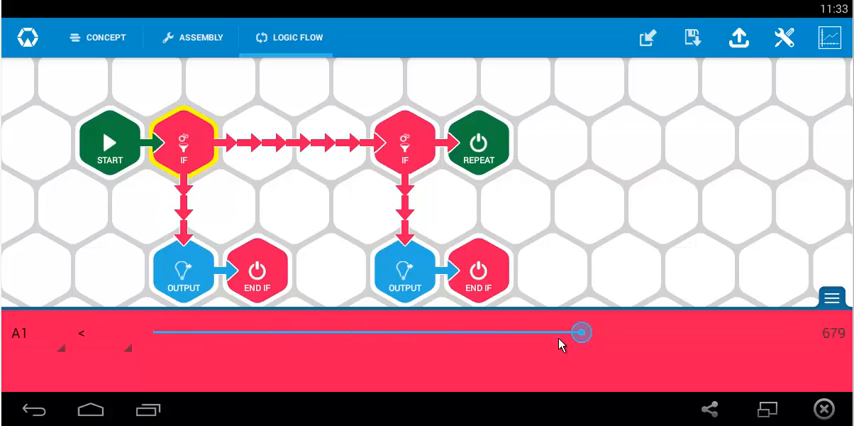
left_click_drag(580, 332, 470, 332)
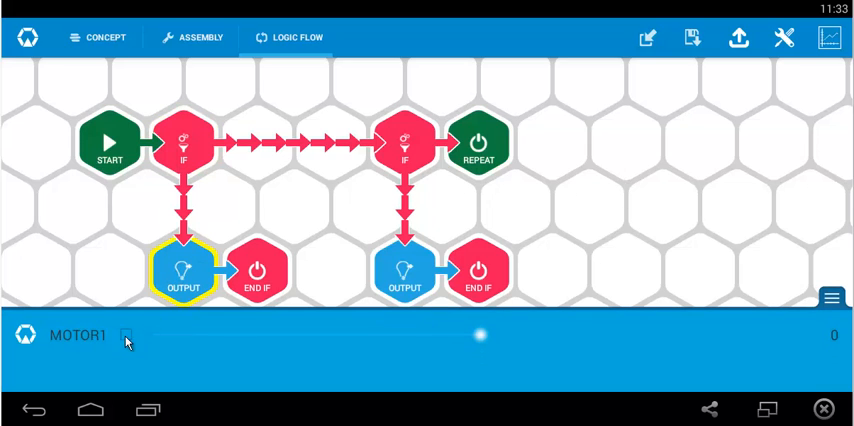
left_click(126, 336)
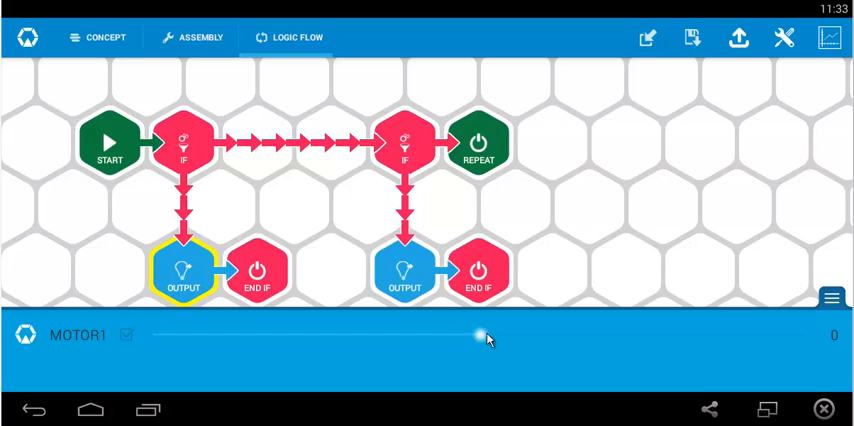
left_click_drag(480, 336, 800, 336)
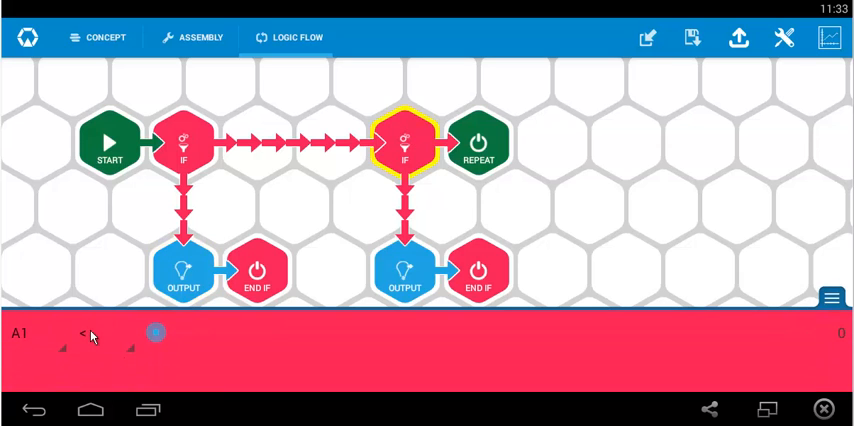
- Set the second condition's A1 threshold and the second output's MOTOR1 speed to -20
left_click(84, 332)
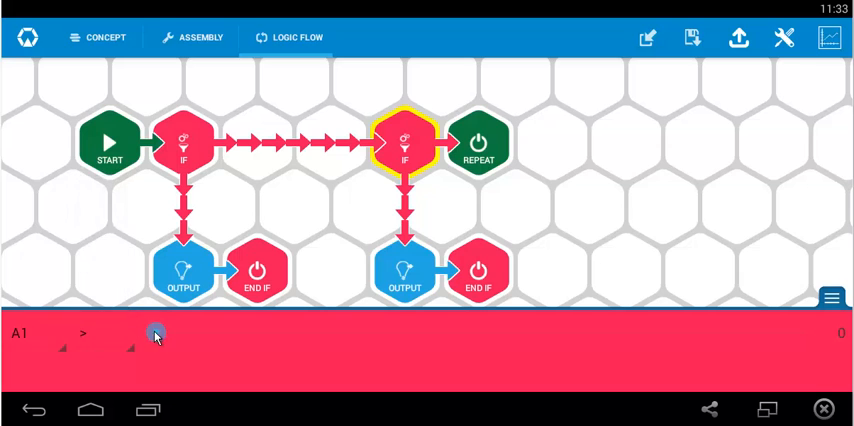
left_click_drag(156, 332, 468, 332)
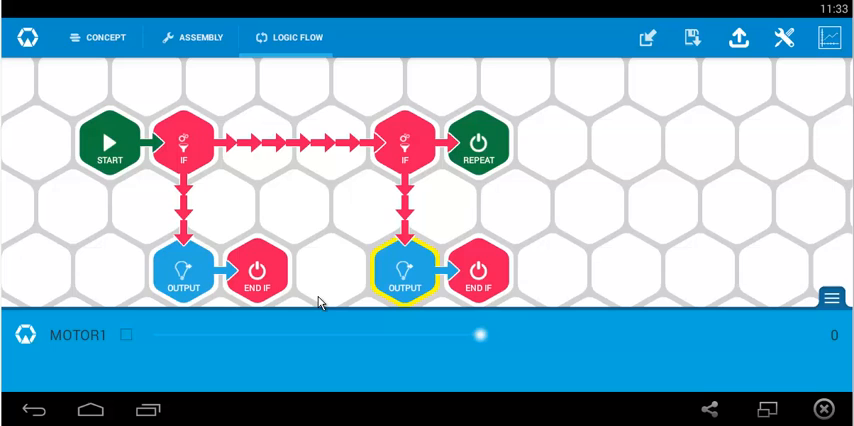
left_click(128, 334)
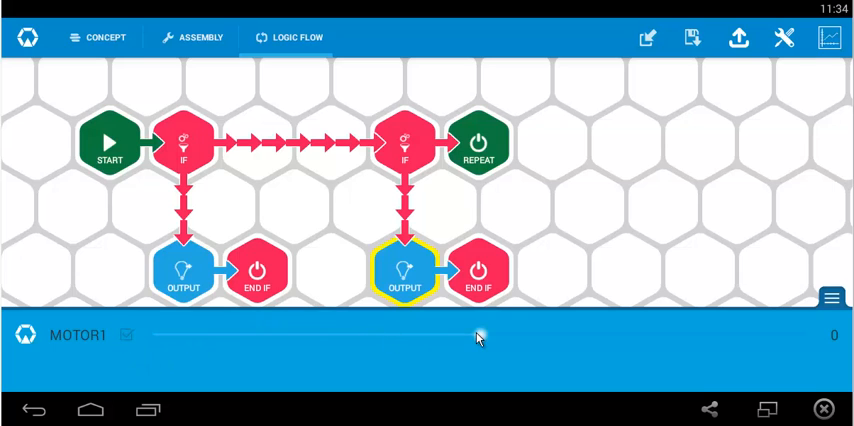
left_click_drag(478, 336, 144, 336)
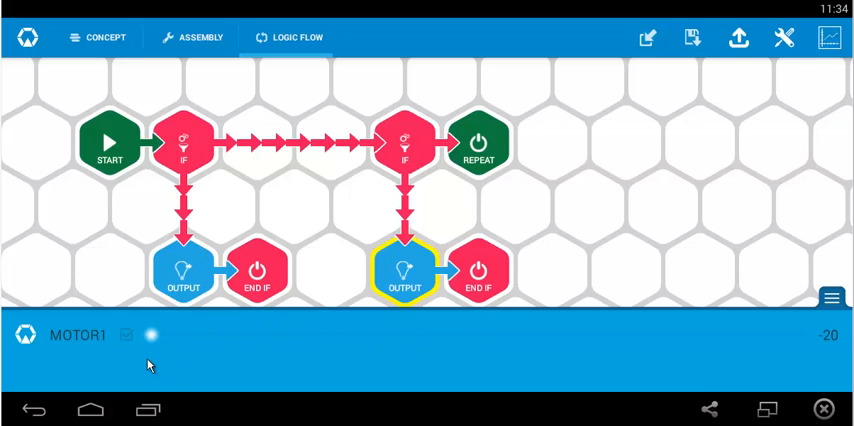
mouse_move(688, 176)
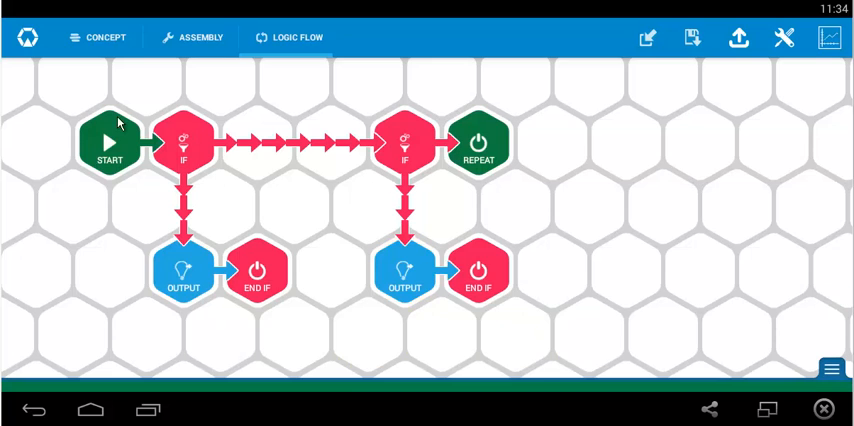
mouse_move(528, 96)
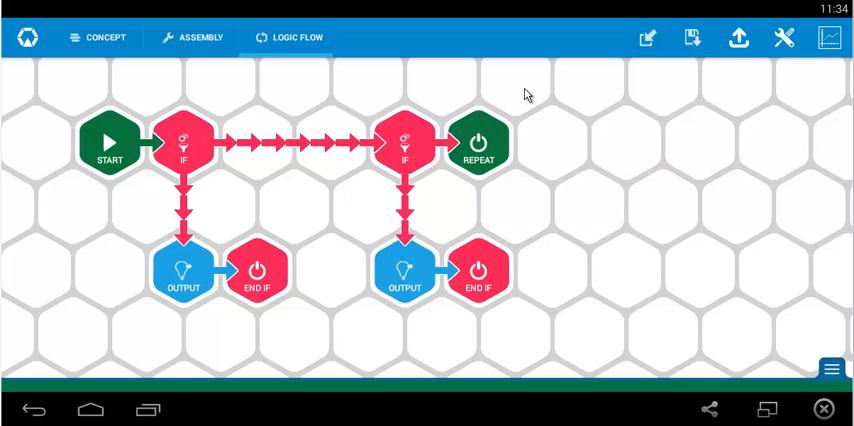
mouse_move(204, 248)
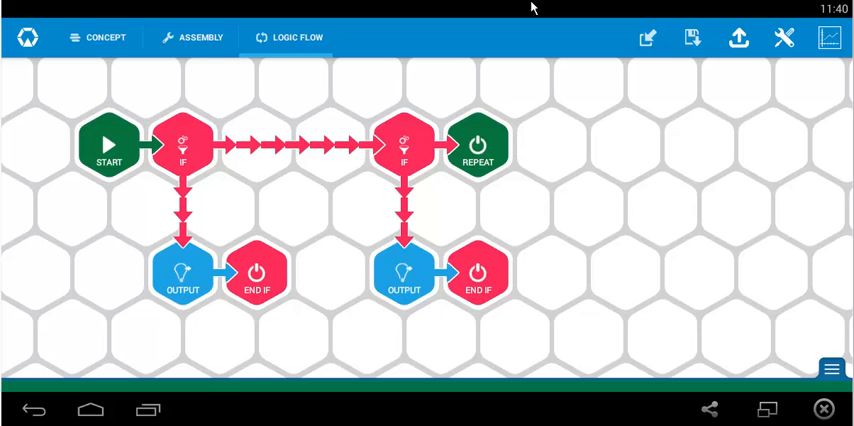
- Save the project under the name 'experiment 6'
left_click(692, 38)
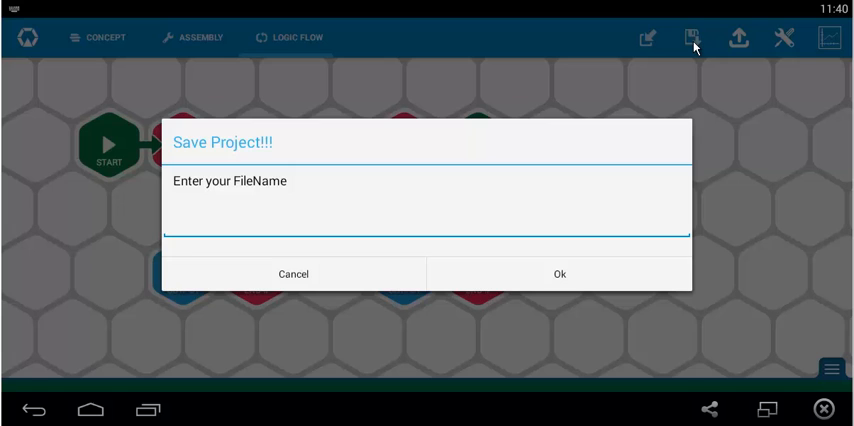
type("experiment")
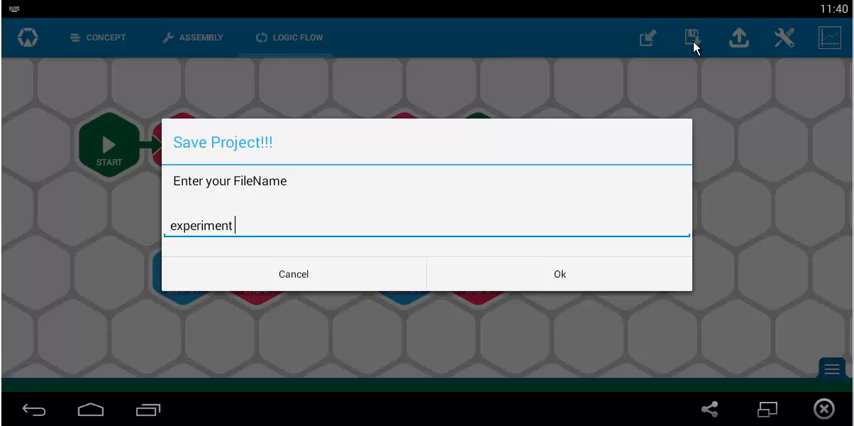
type("6")
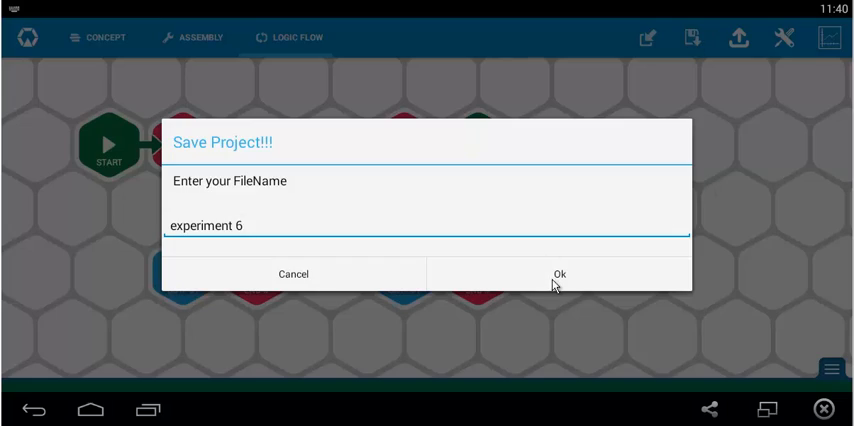
left_click(560, 272)
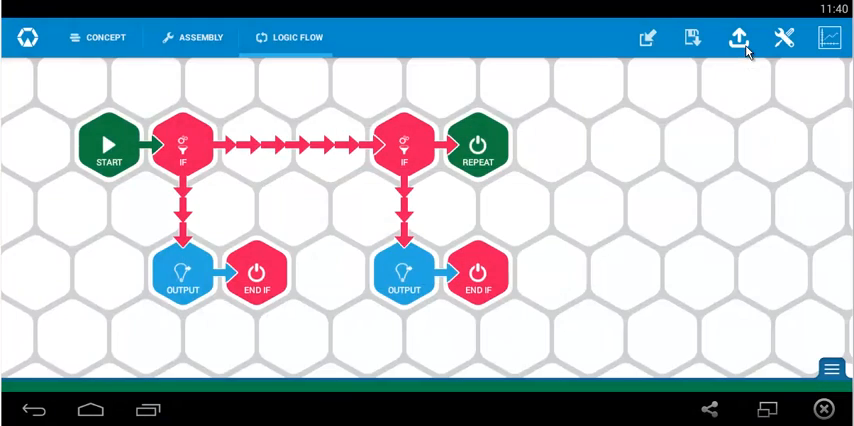